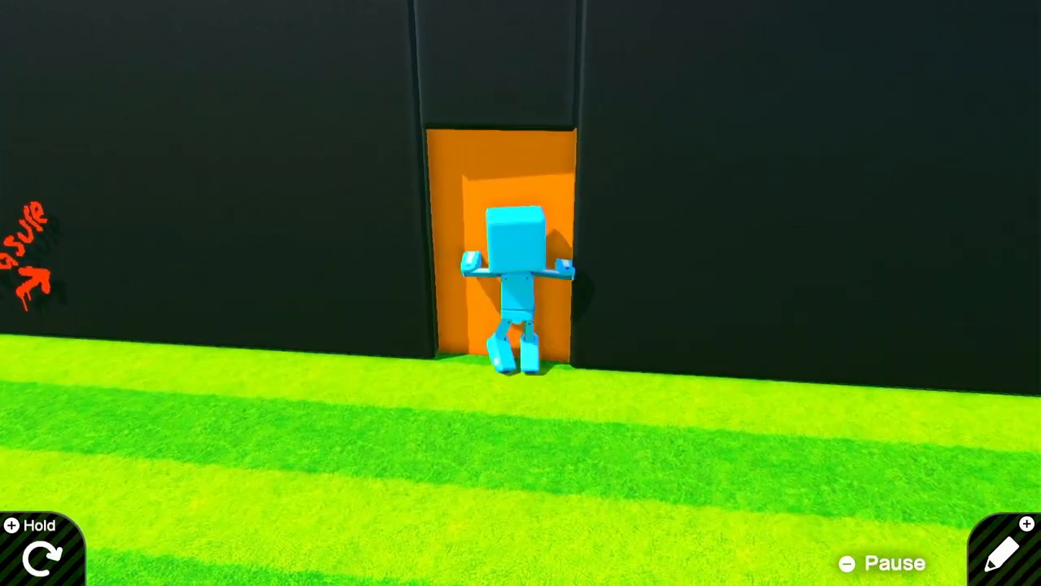
Step: Play-test the orange door, then return to the programming screen
left_click(1005, 550)
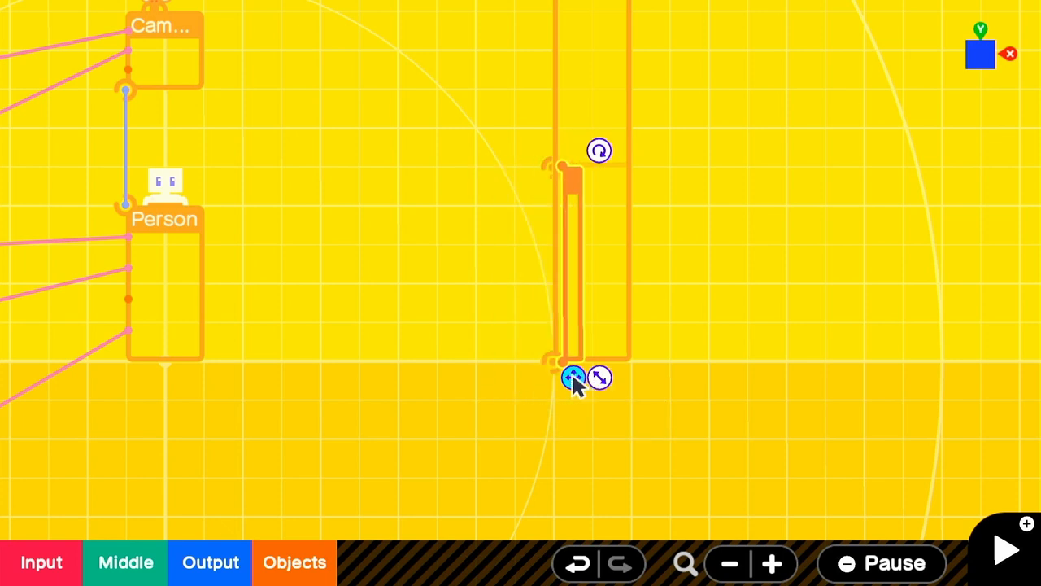
Step: Bring up the door connector node's action bar beside the box objects
left_click(572, 377)
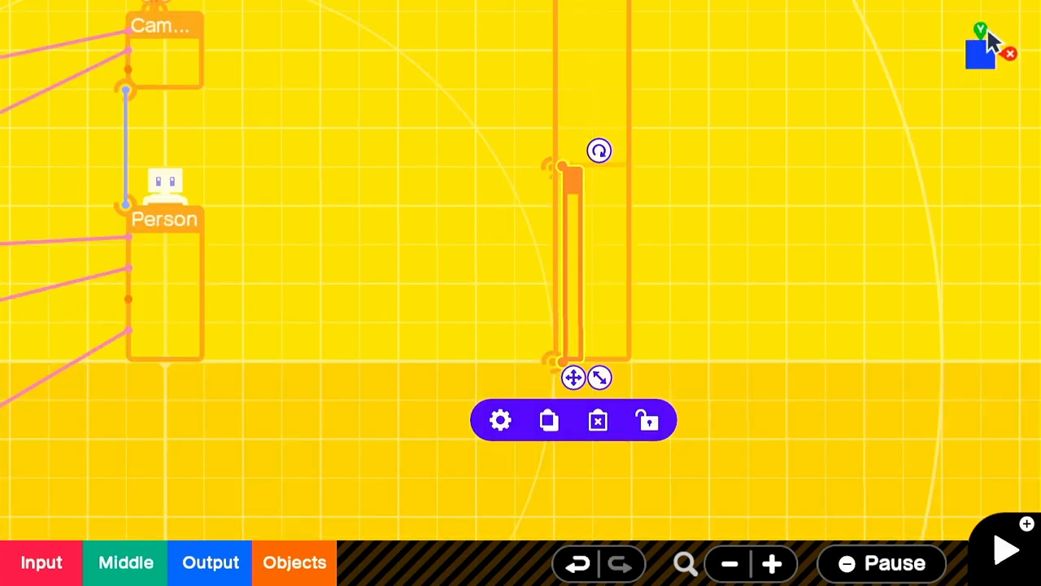
mouse_move(984, 24)
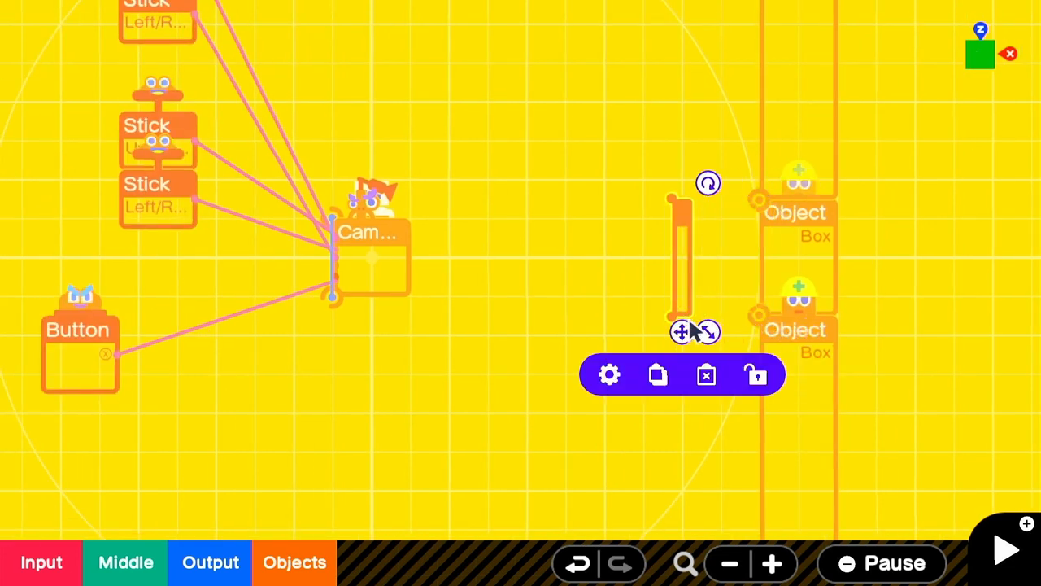
left_click(608, 374)
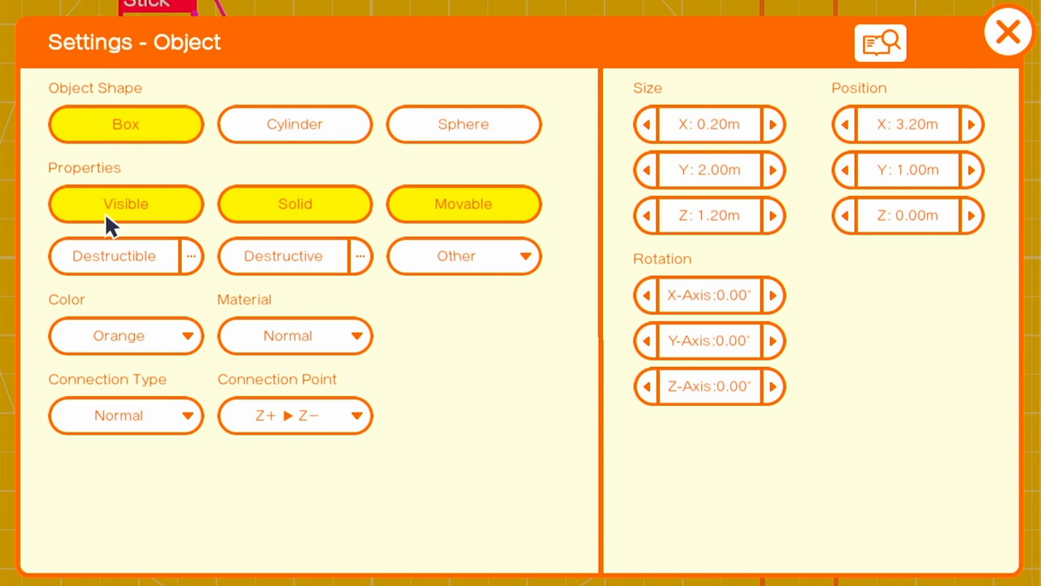
mouse_move(594, 358)
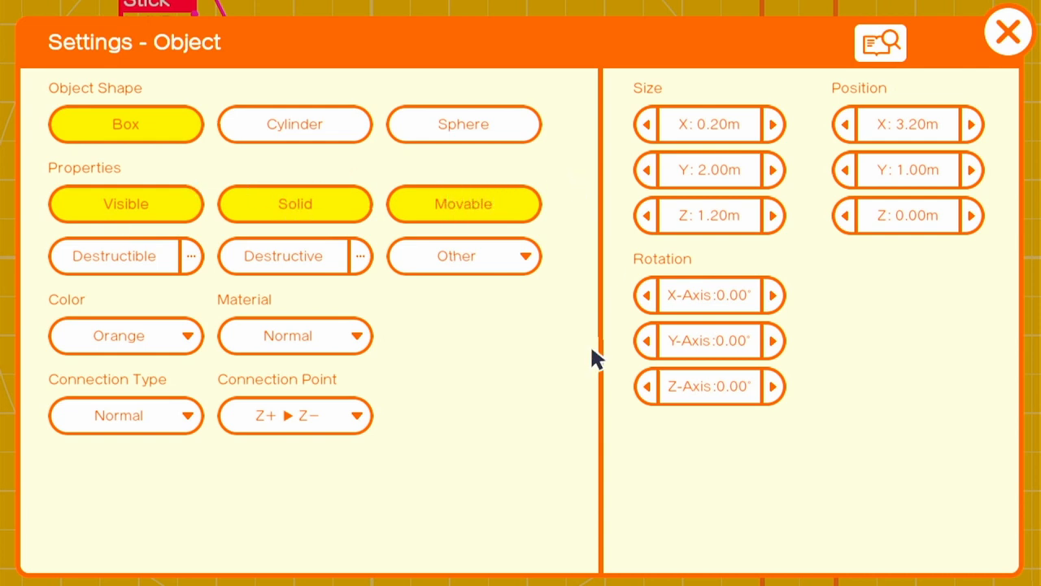
left_click(295, 417)
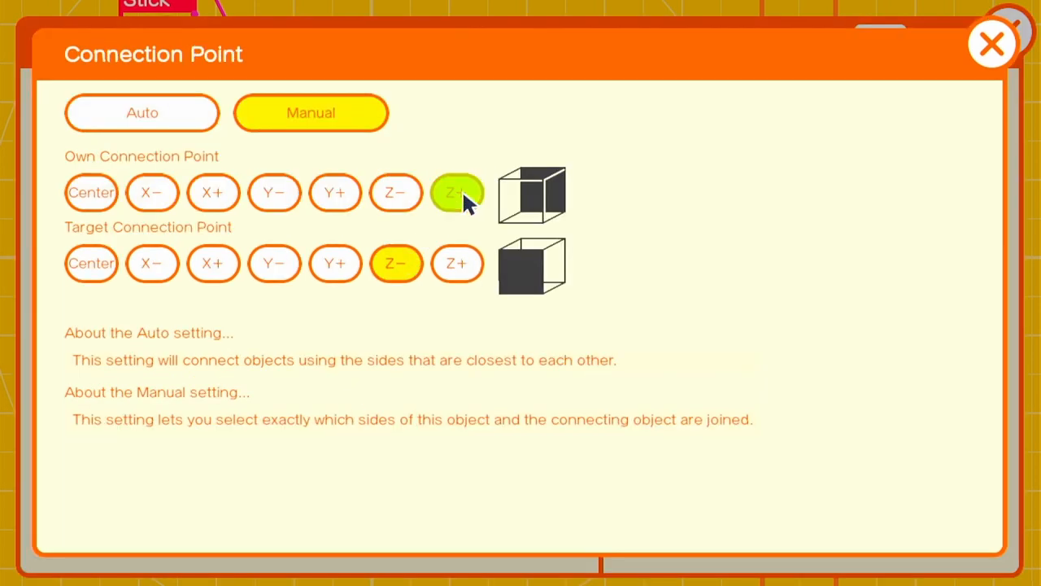
left_click(992, 44)
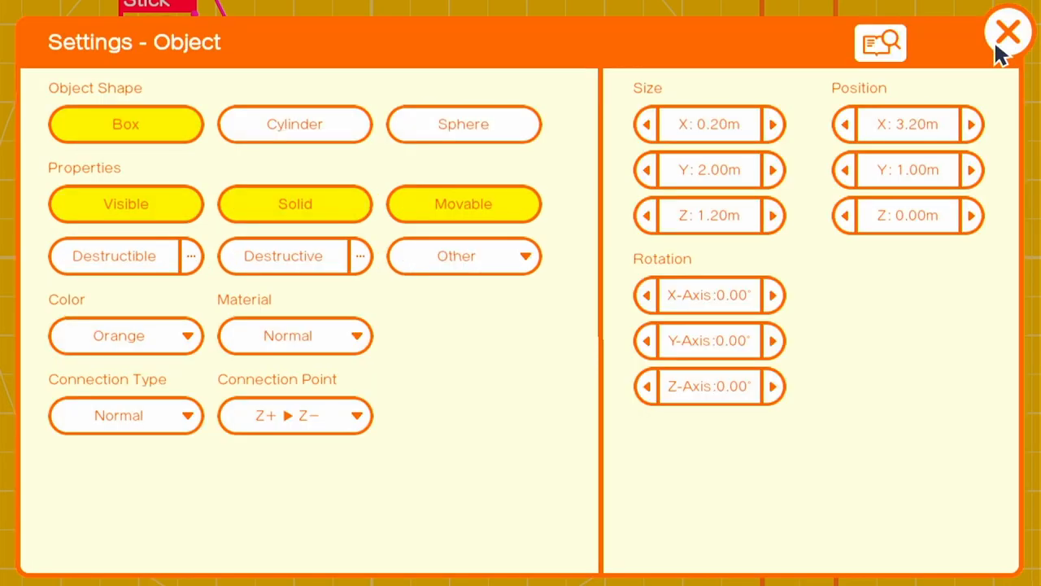
left_click(1009, 31)
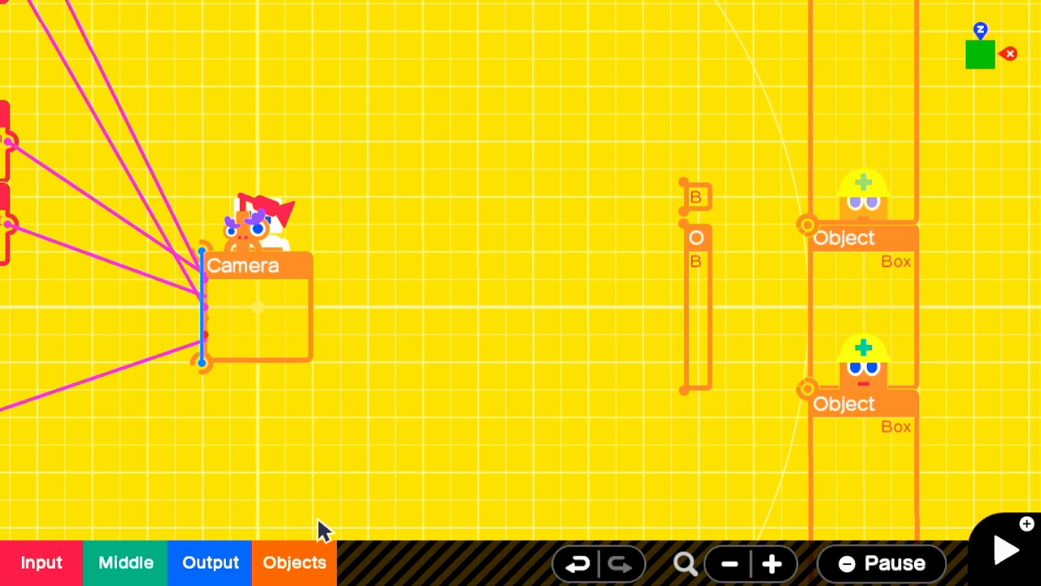
Step: Place an X Hinge connector, wire it to the door, and toggle the box's movable property
left_click(293, 563)
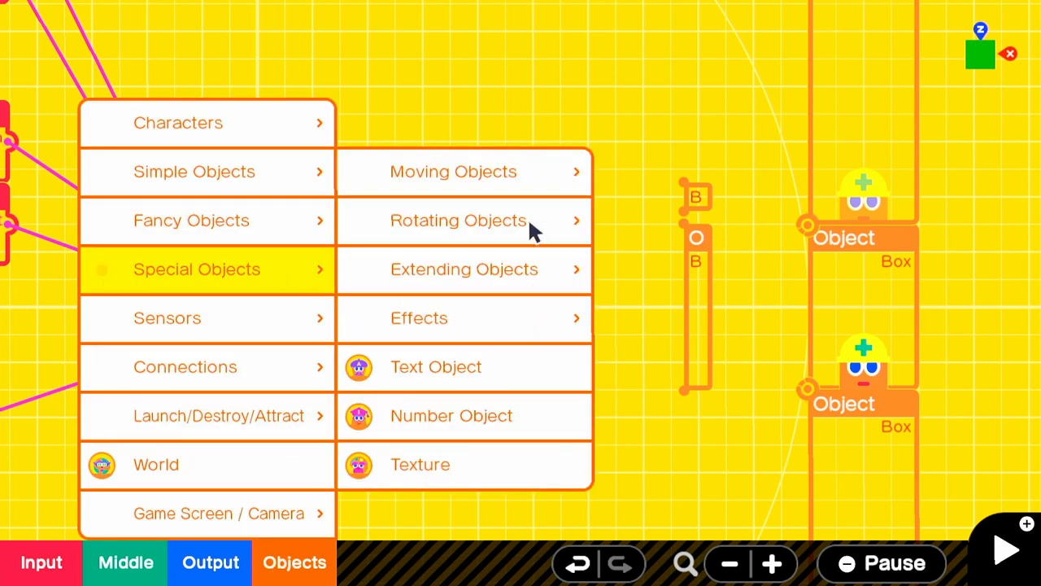
left_click(185, 366)
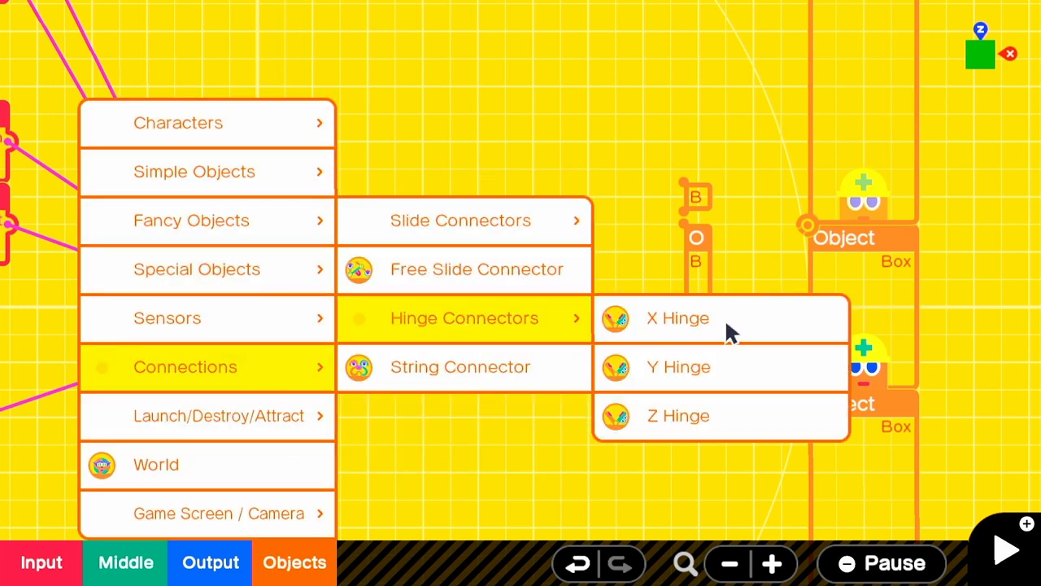
left_click(678, 366)
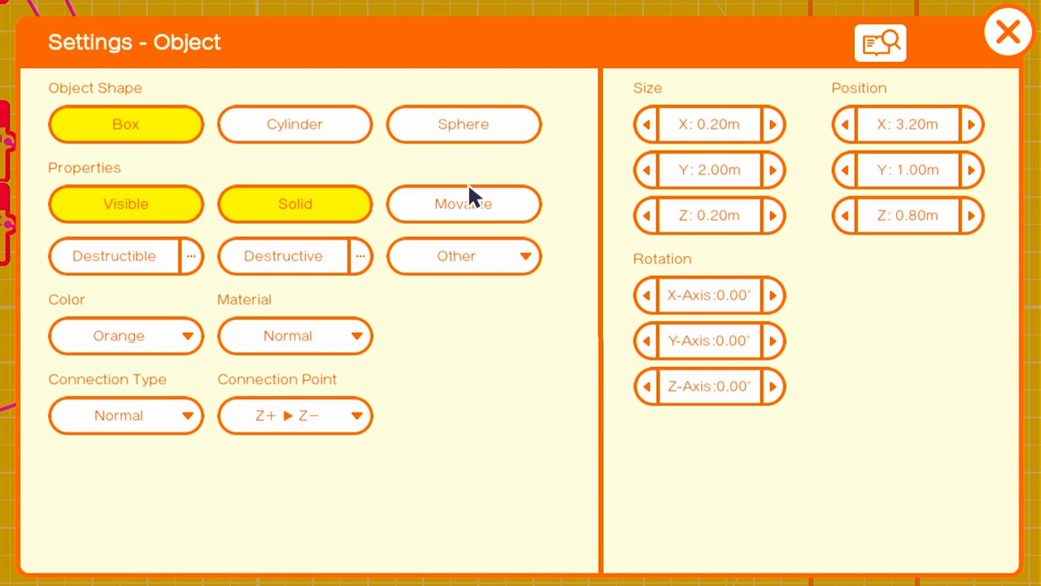
left_click(1009, 32)
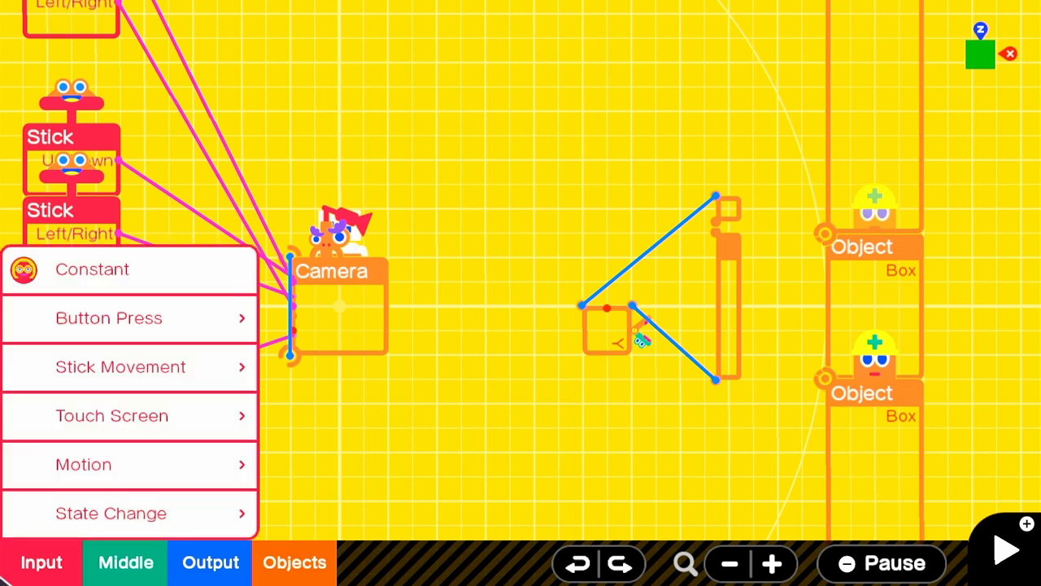
Step: Place a Constant node and set its output value to 0.00 via the number pad
left_click(92, 270)
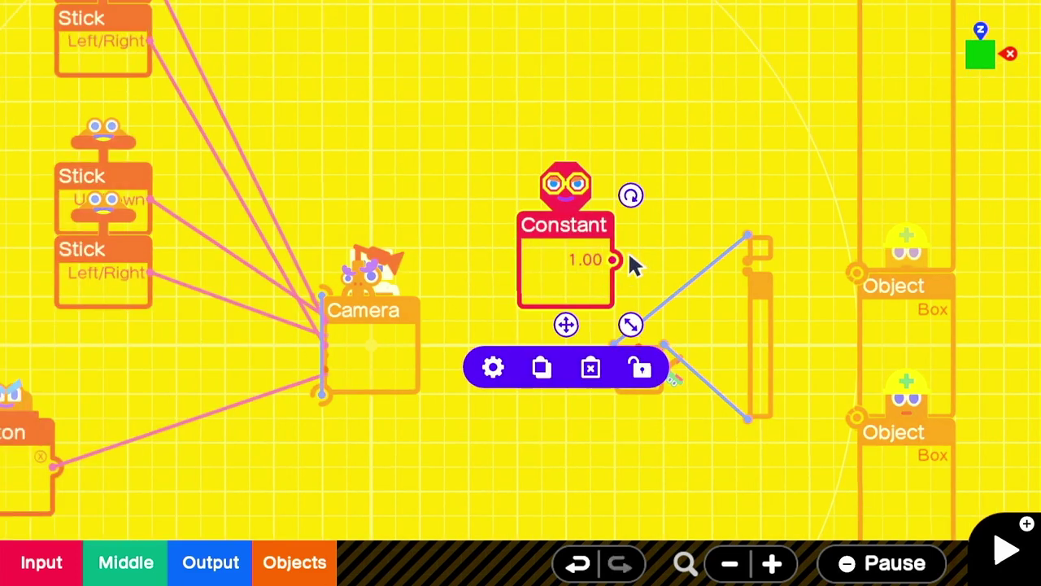
left_click(492, 368)
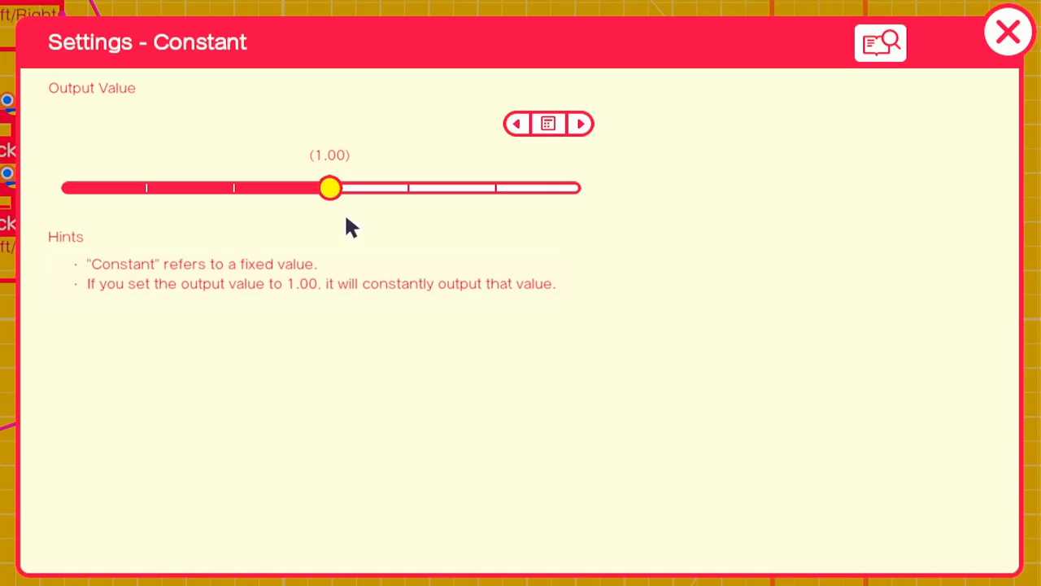
left_click(1007, 31)
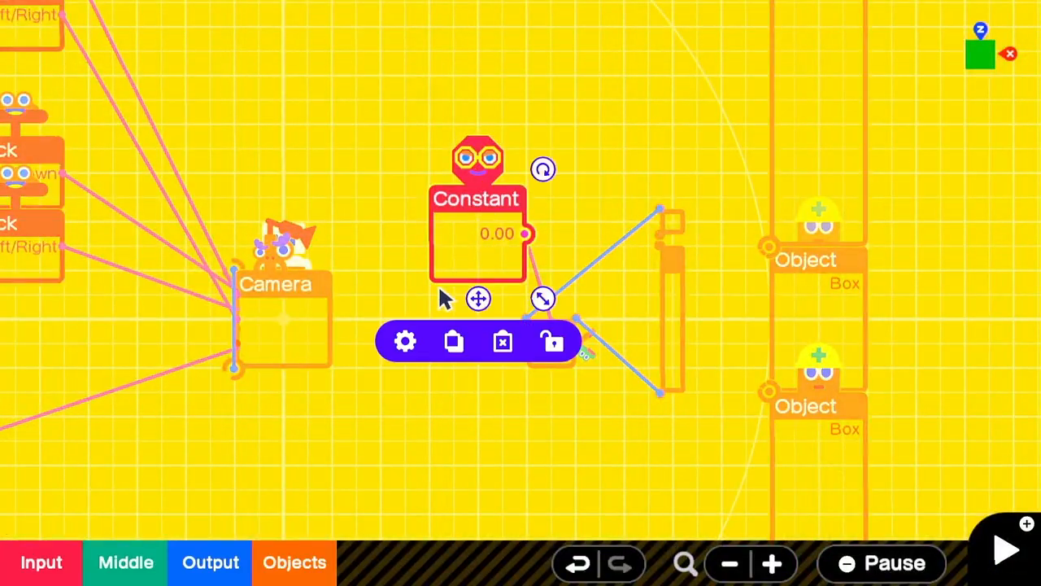
left_click(405, 341)
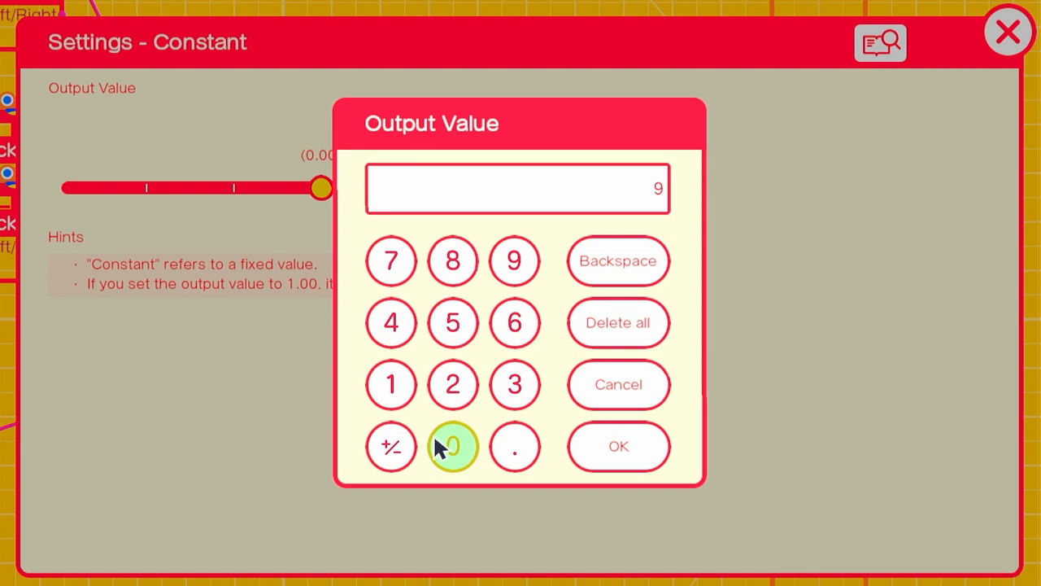
left_click(619, 445)
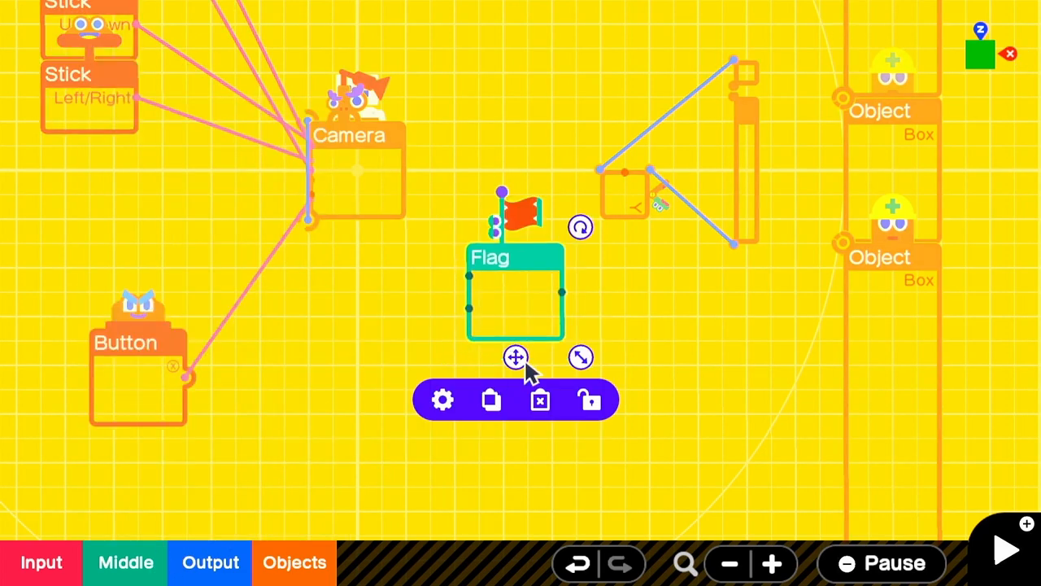
Step: Move the Flag beside the Button, then add Counter and Map nodes chained after it
left_click_drag(516, 293, 369, 374)
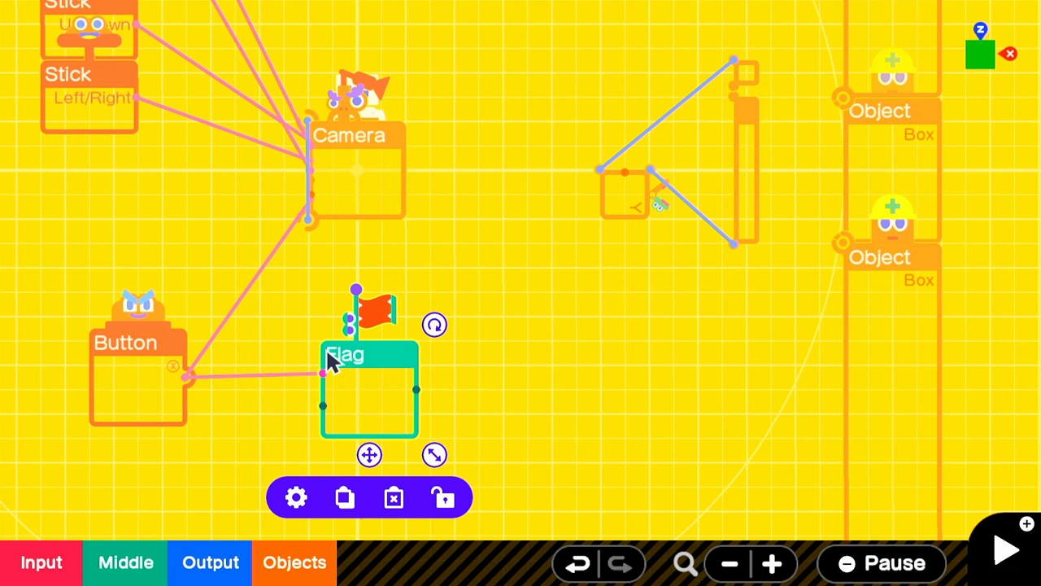
left_click(210, 563)
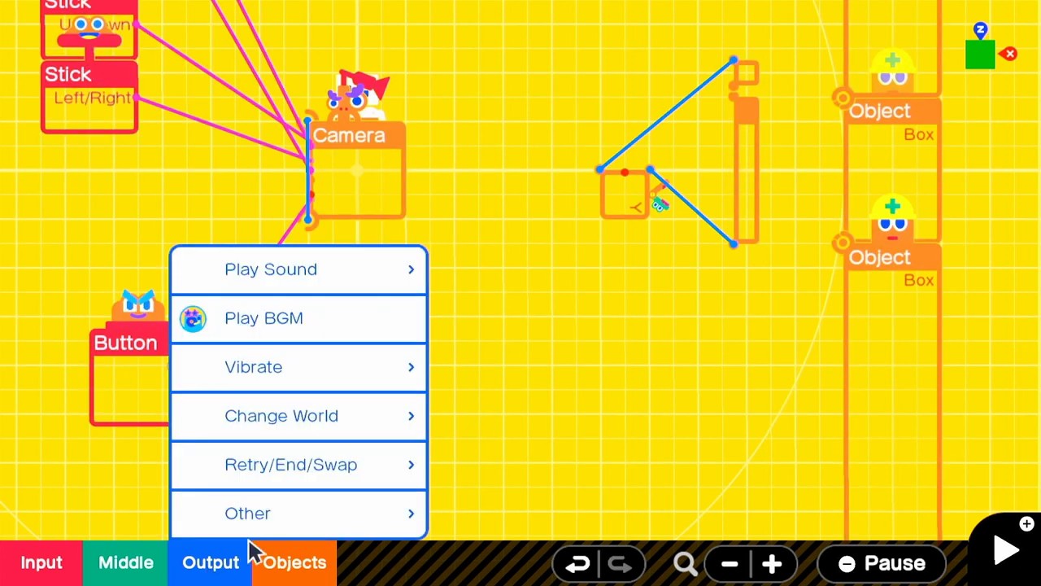
left_click(125, 563)
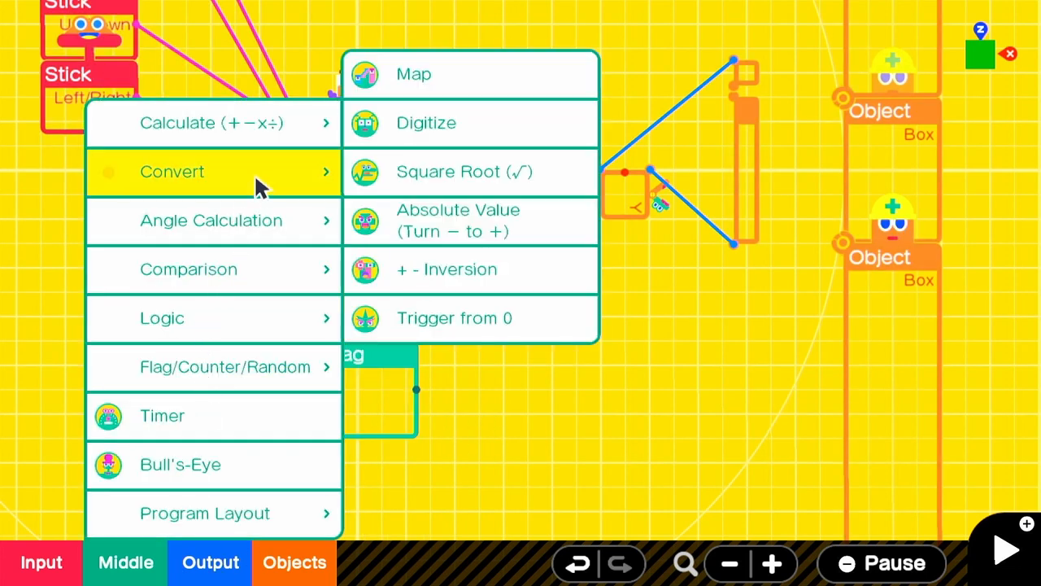
mouse_move(257, 376)
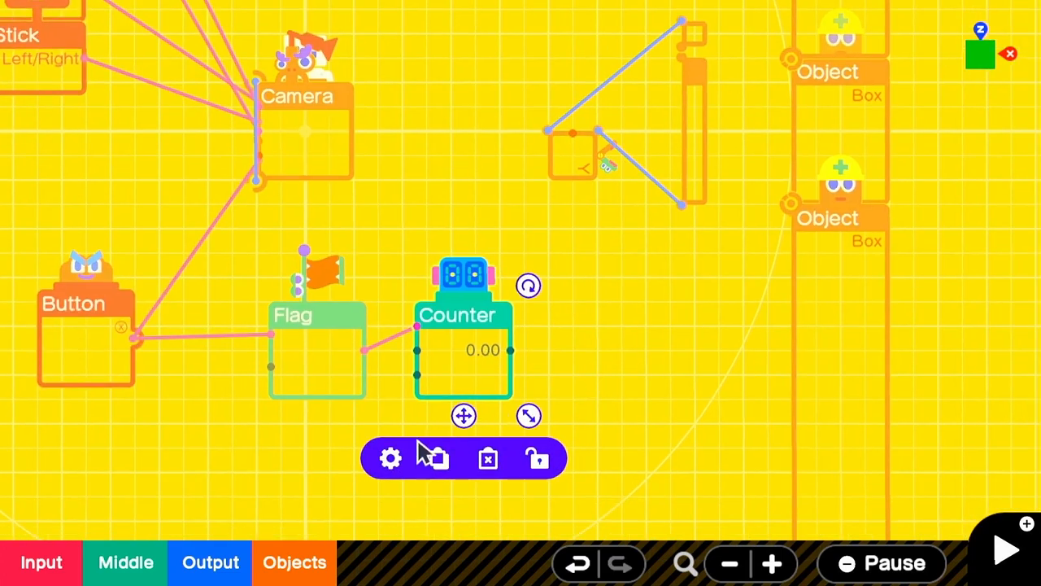
left_click(390, 459)
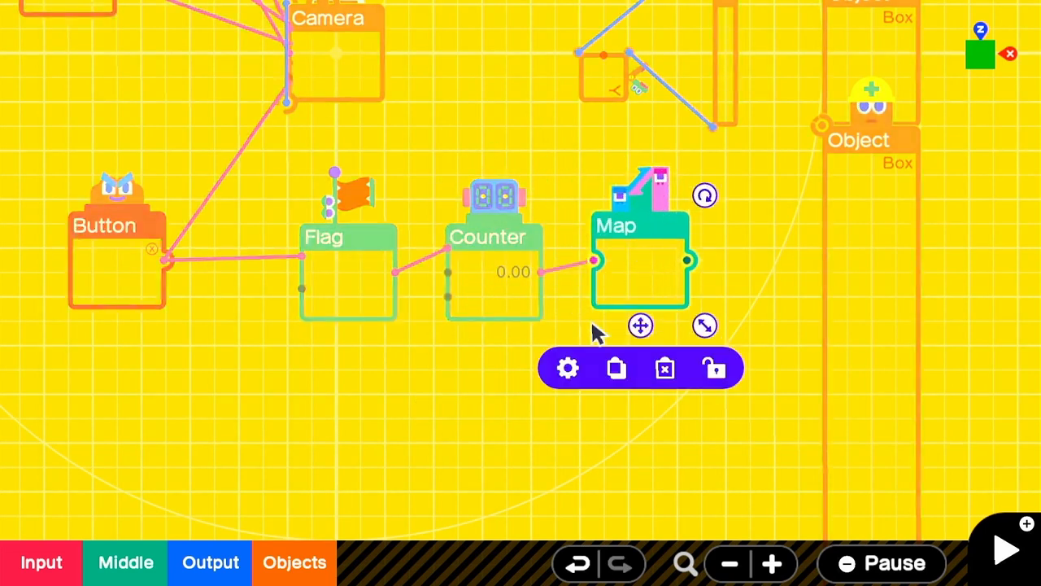
Step: Set the Map's input range to 0–60 and output range to 0–90, then close its settings
left_click(566, 368)
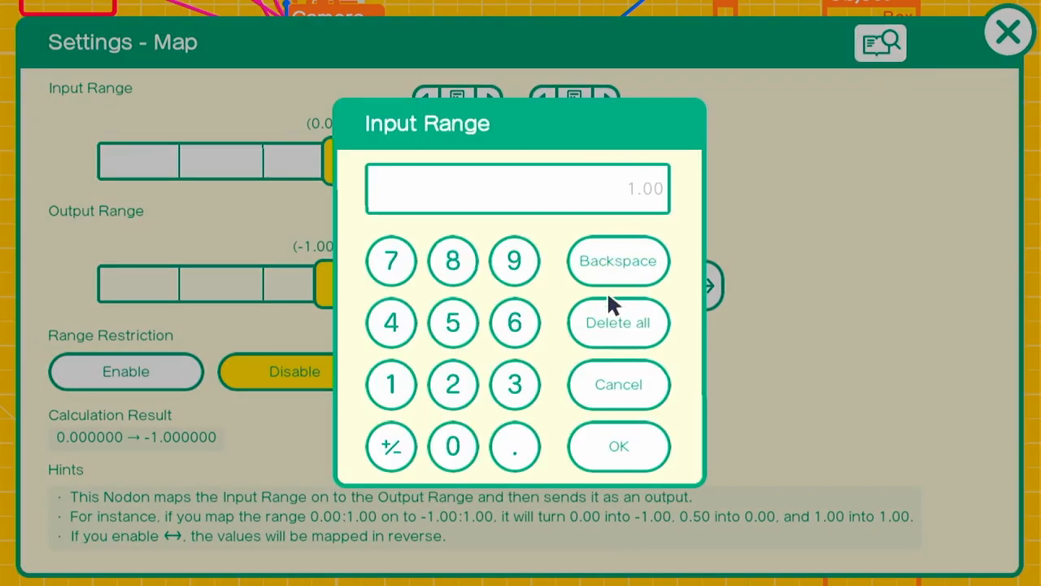
left_click(618, 446)
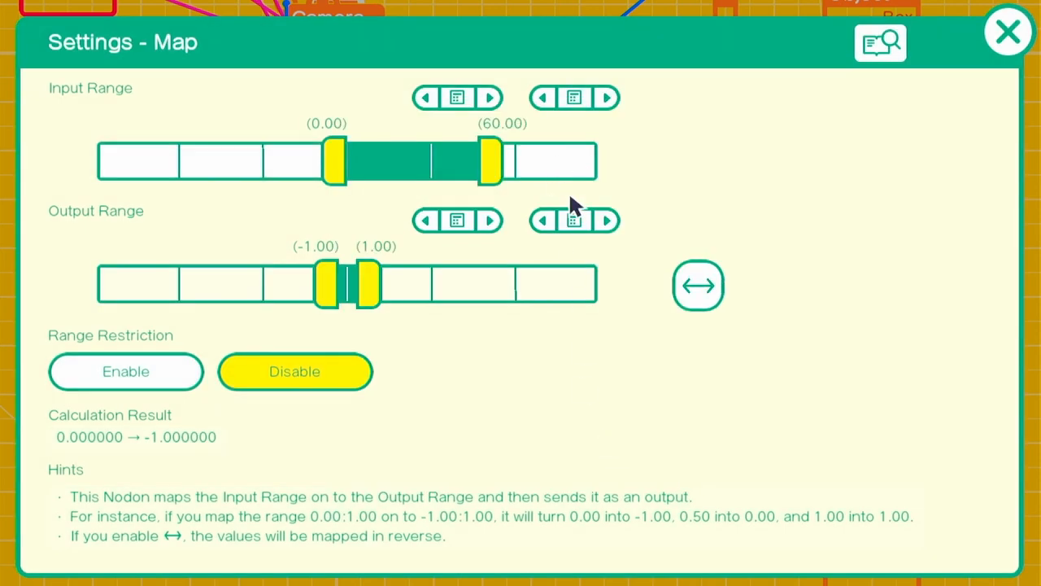
left_click(574, 221)
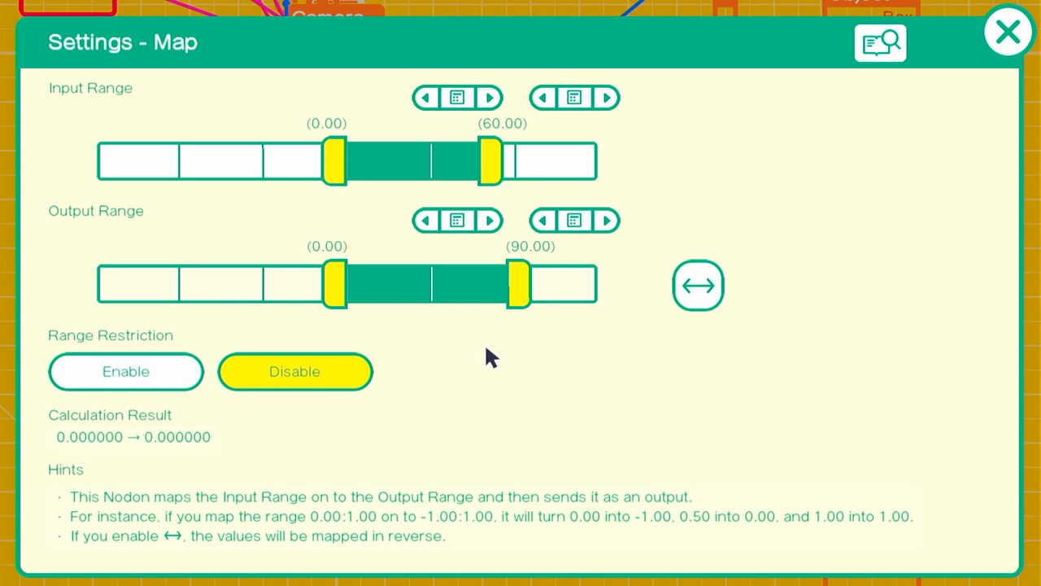
mouse_move(354, 166)
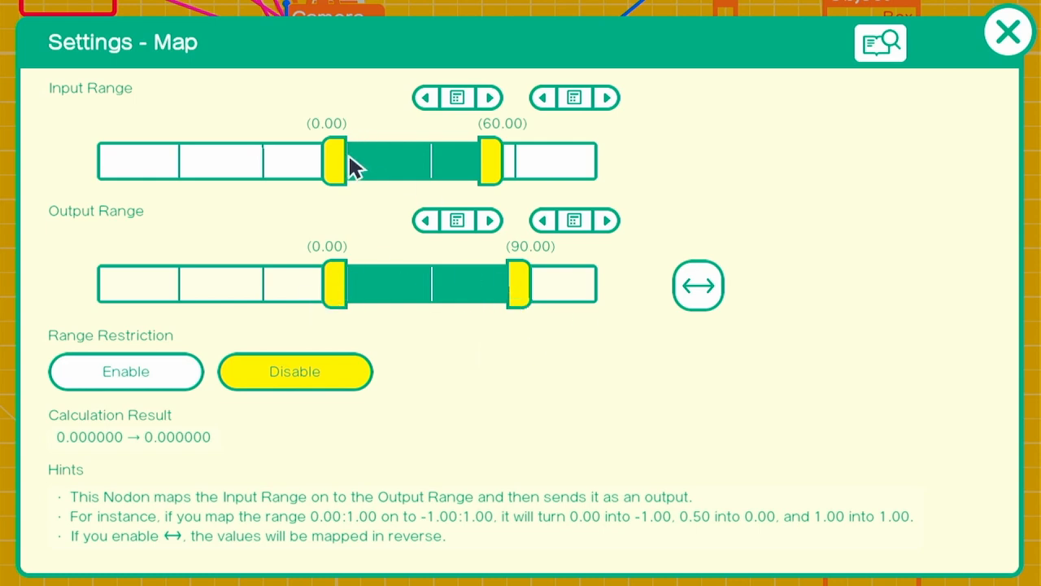
left_click(1009, 31)
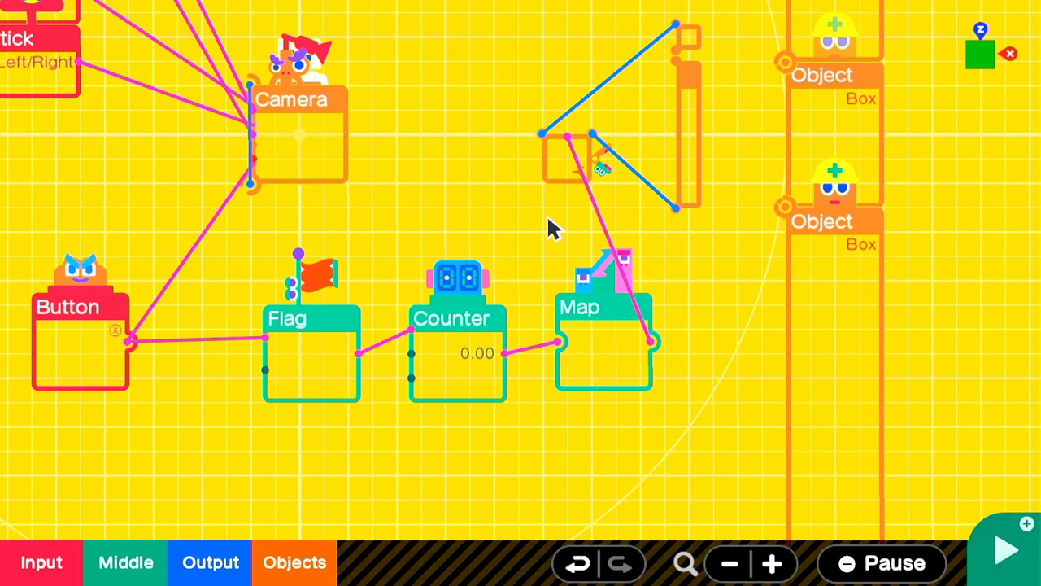
left_click(1003, 547)
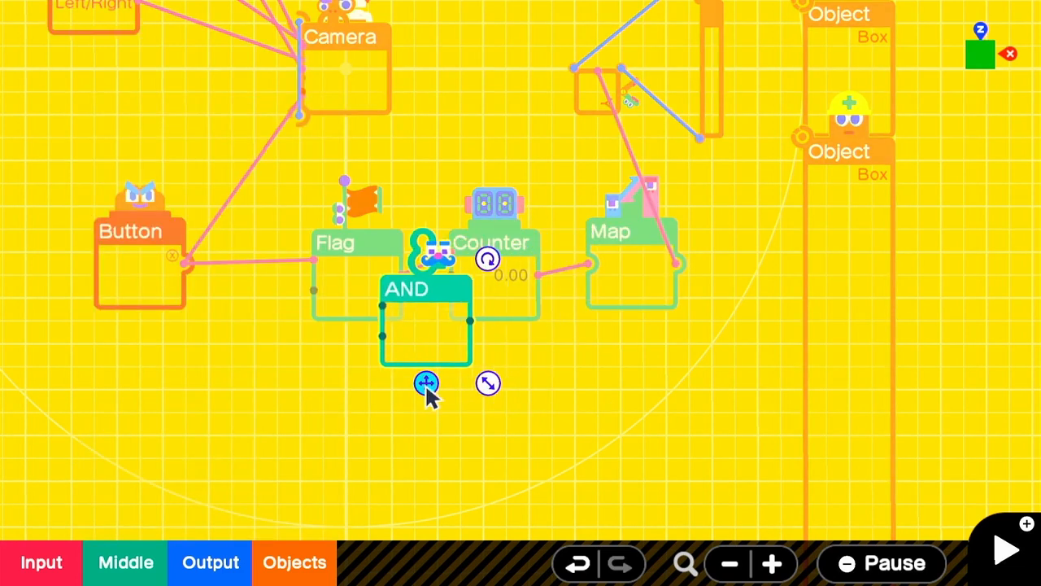
Step: Place an AND node below the Flag and a NOT node below the Counter, wired into the logic
left_click_drag(426, 383, 231, 383)
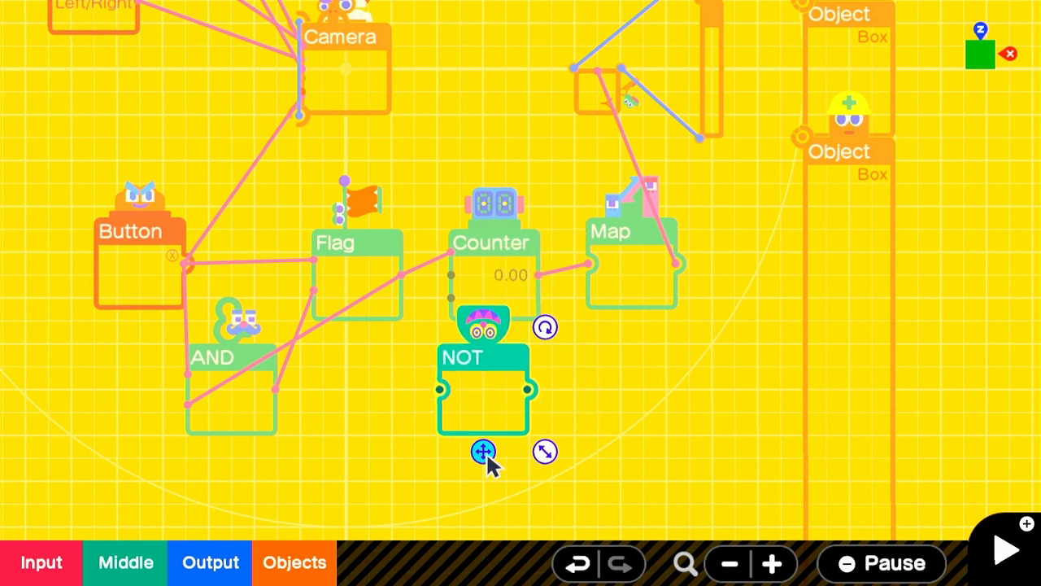
left_click_drag(484, 452, 415, 439)
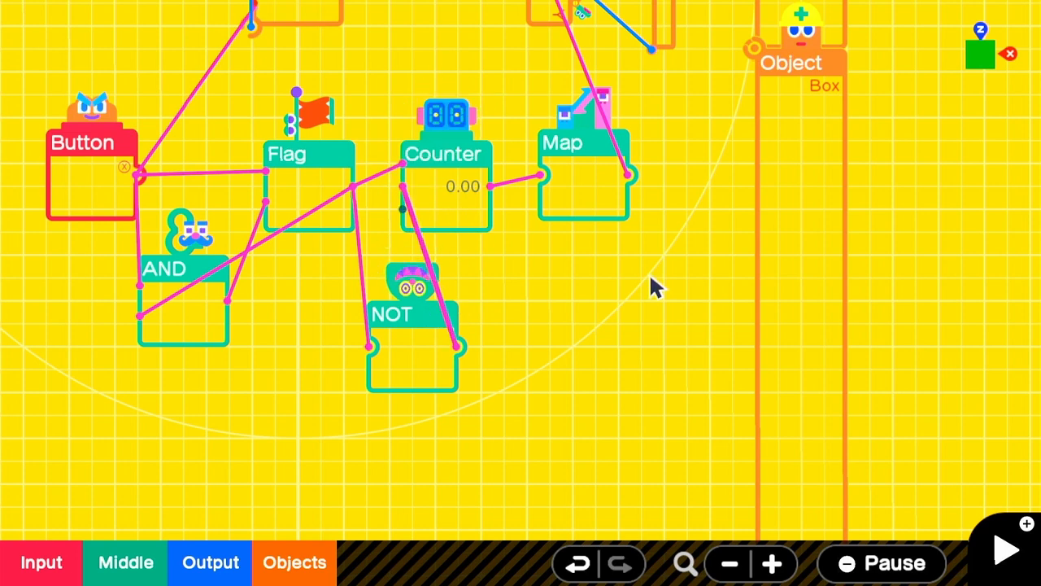
left_click(91, 166)
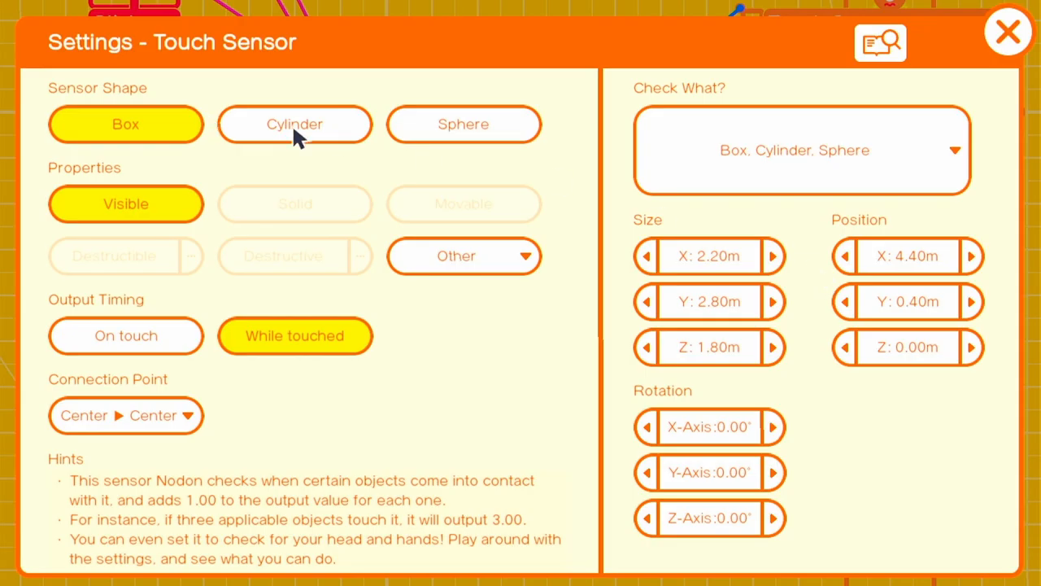
Step: Make the Touch Sensor detect the Person and feed it into a second AND node
left_click(800, 150)
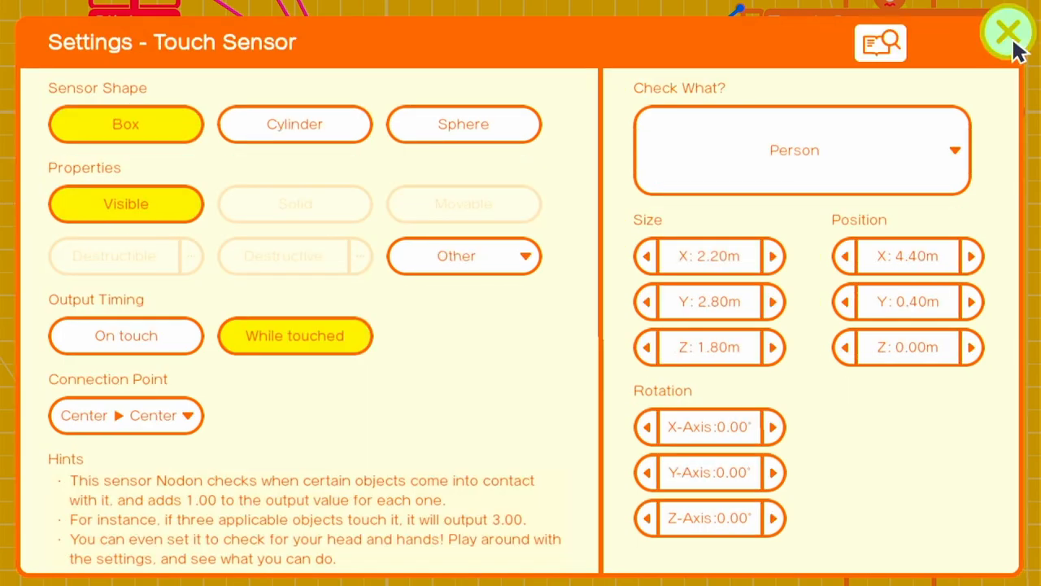
left_click(1008, 31)
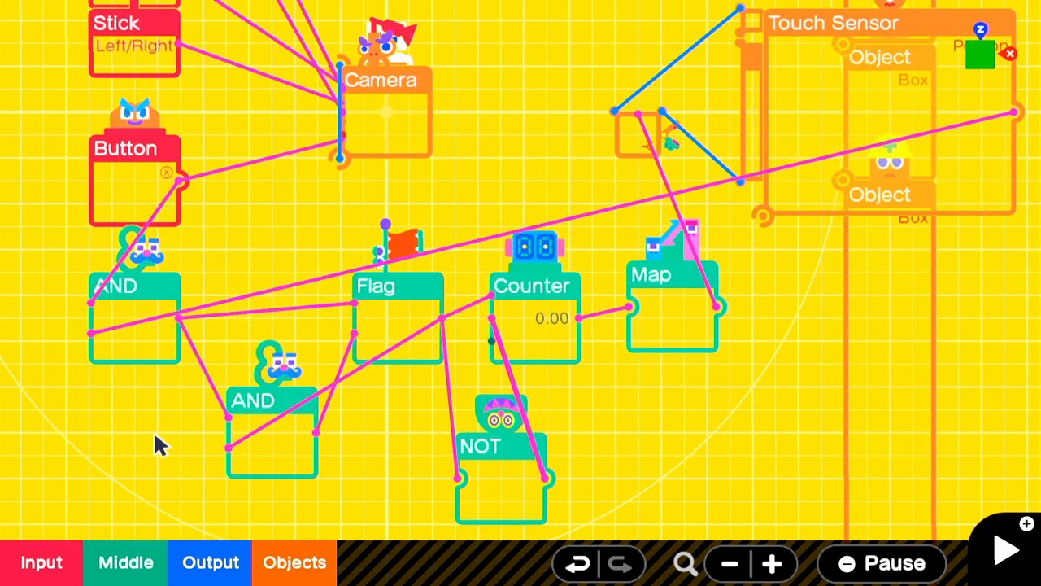
left_click(1002, 550)
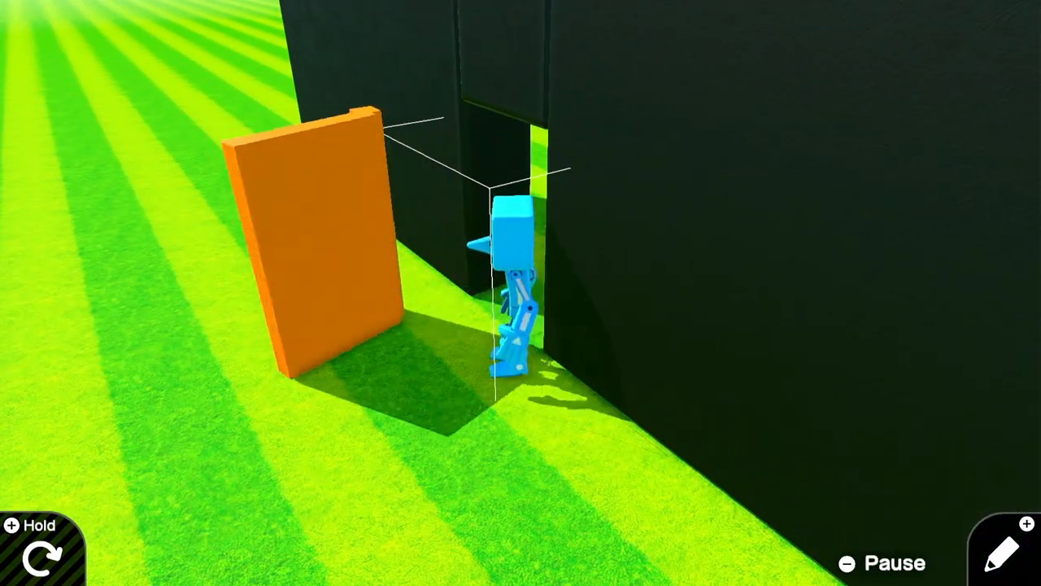
Step: Play-test the hinged door twice, returning to the editor between tests
left_click(1006, 550)
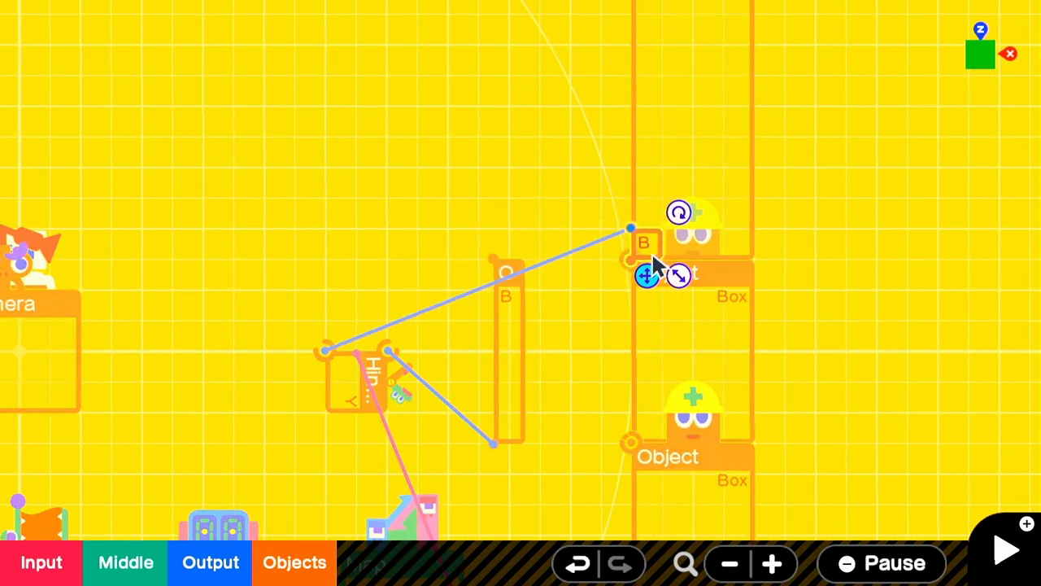
left_click(1005, 549)
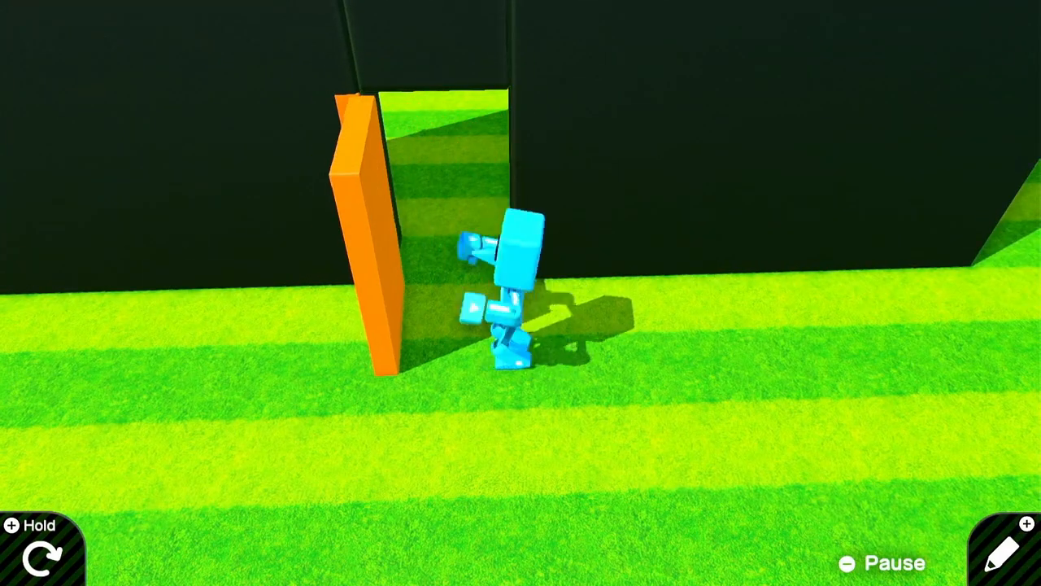
left_click(1005, 550)
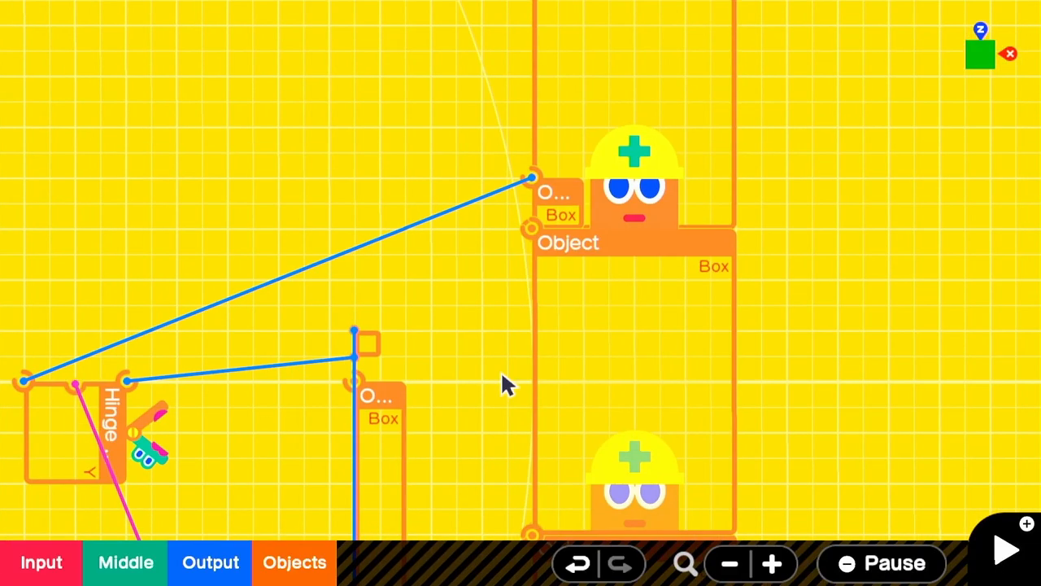
Step: Rearrange the connector's wires to the door and wall box objects
left_click(551, 192)
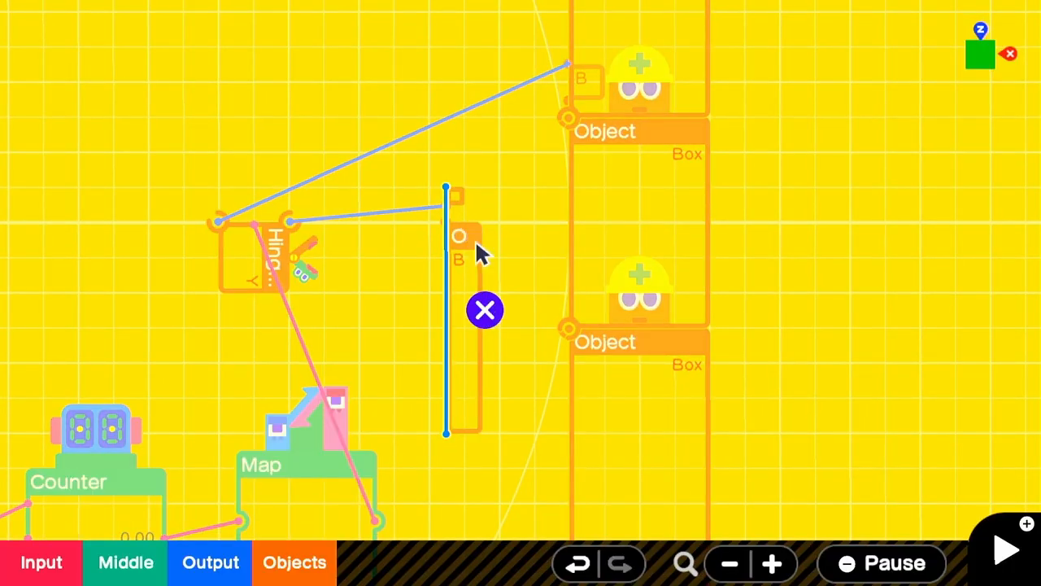
left_click(605, 130)
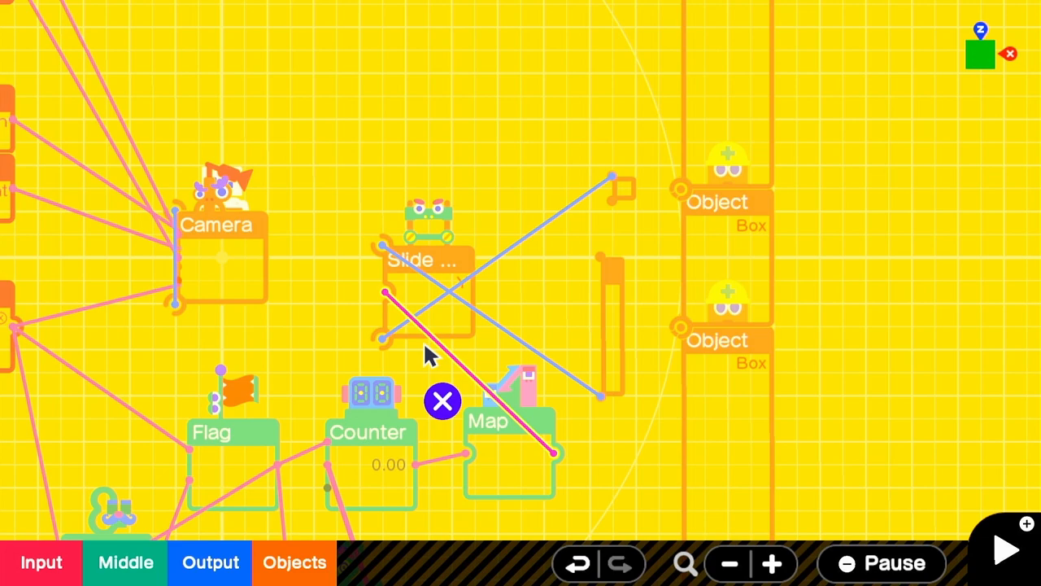
Step: Set the Slide Connector to move along the Y axis within ±100
left_click(423, 293)
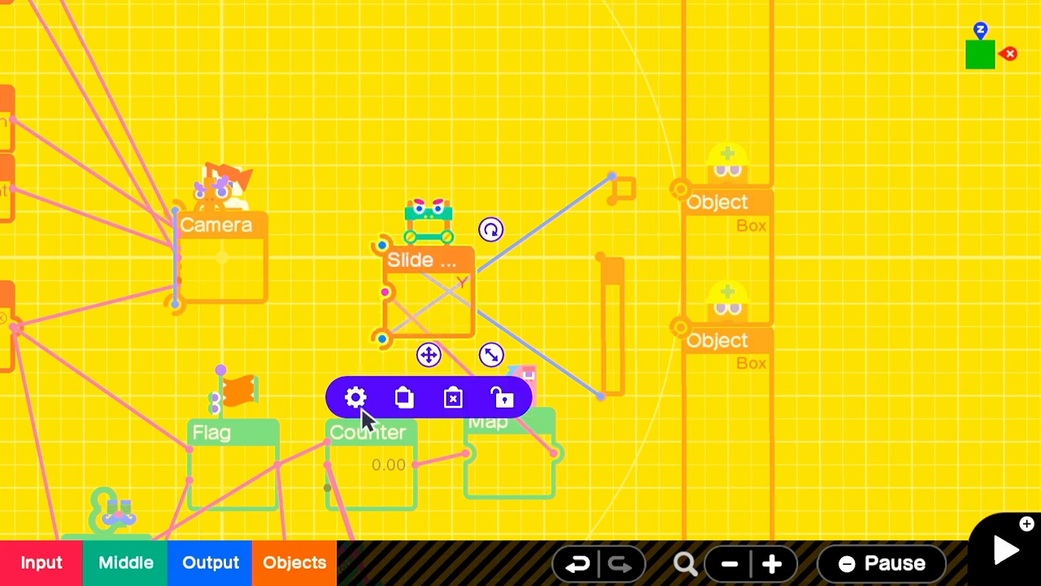
left_click(355, 397)
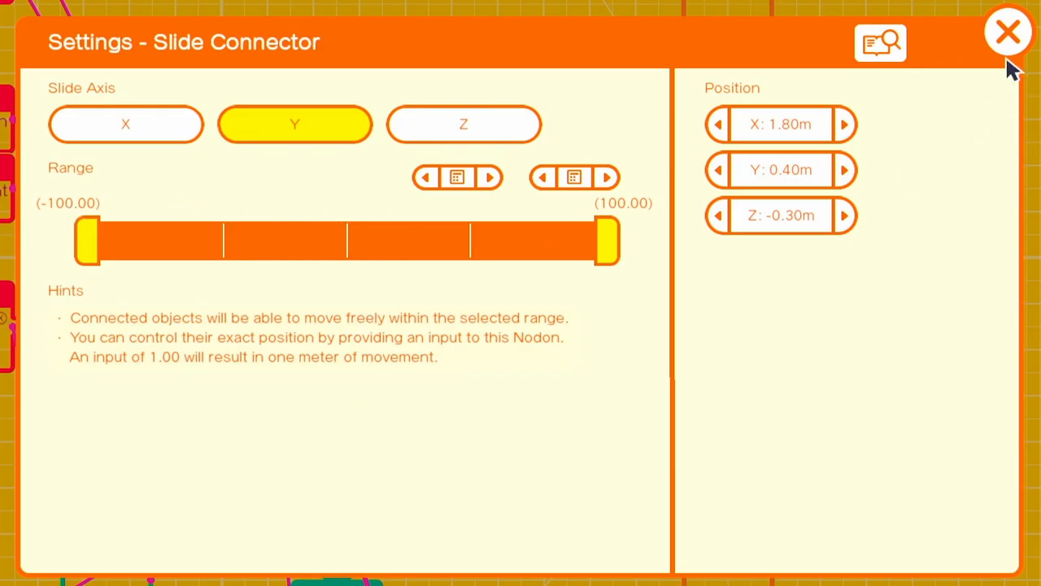
left_click(1009, 31)
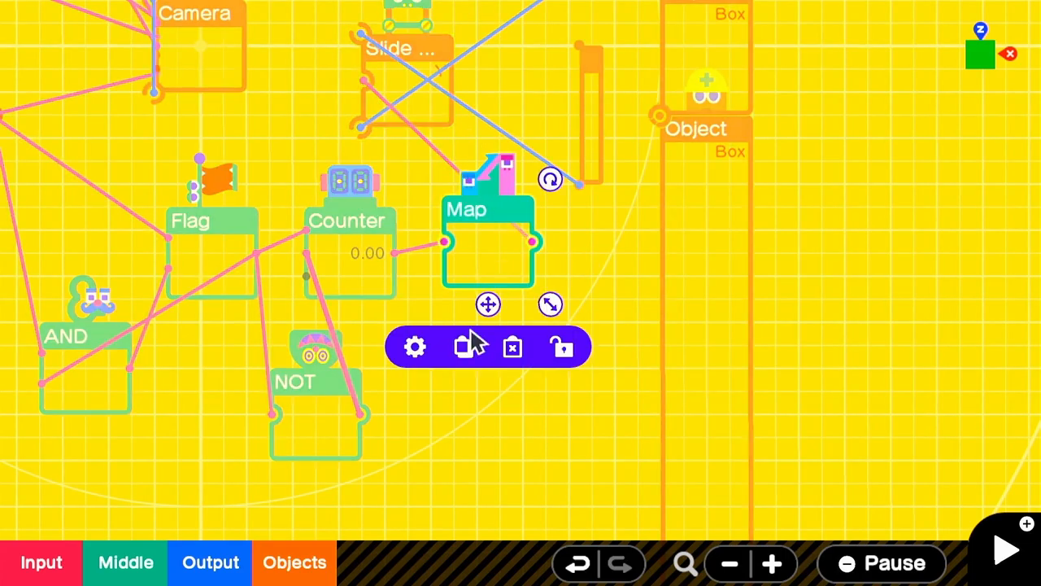
Step: Lower the Map's output range maximum from 90 to 2.00
left_click(415, 346)
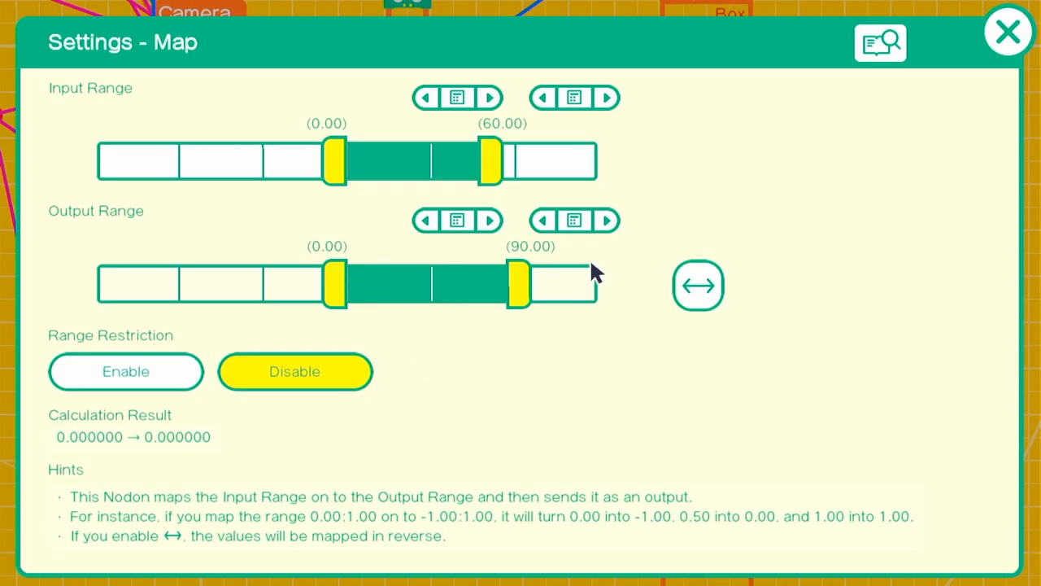
left_click(576, 221)
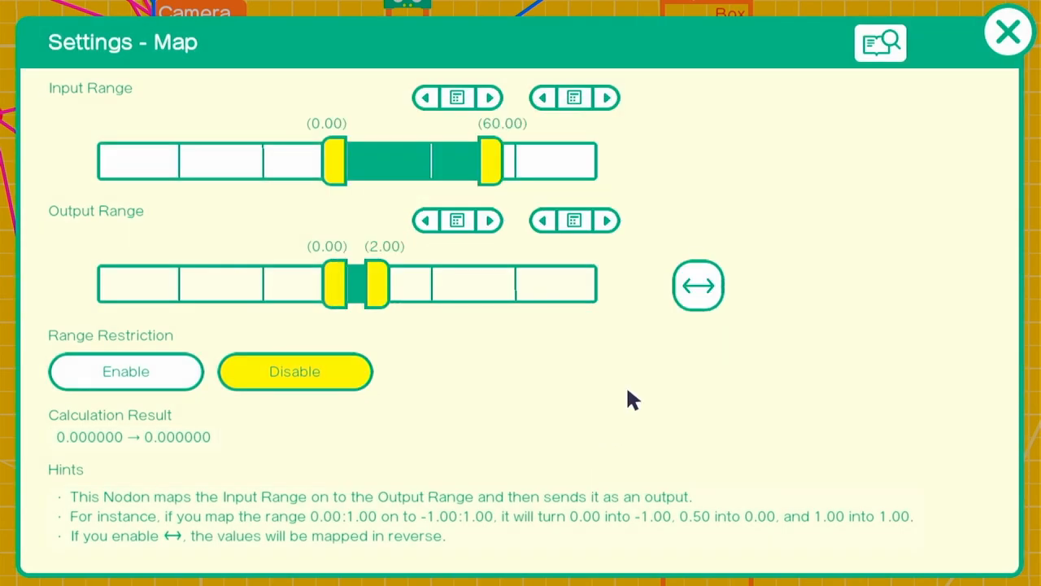
left_click(1006, 31)
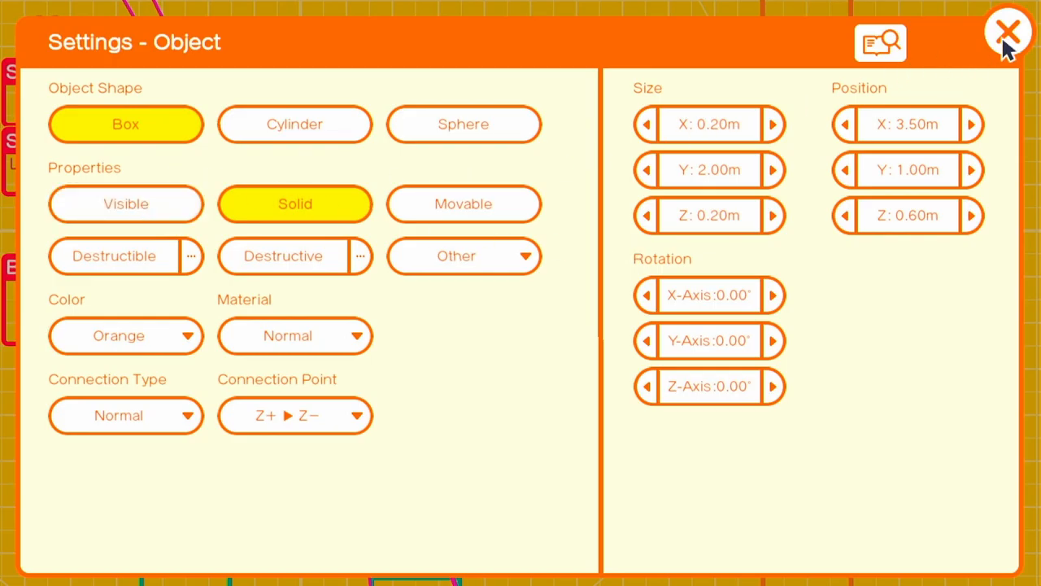
Step: Turn off Solid on the orange box object and return to the board
left_click(294, 203)
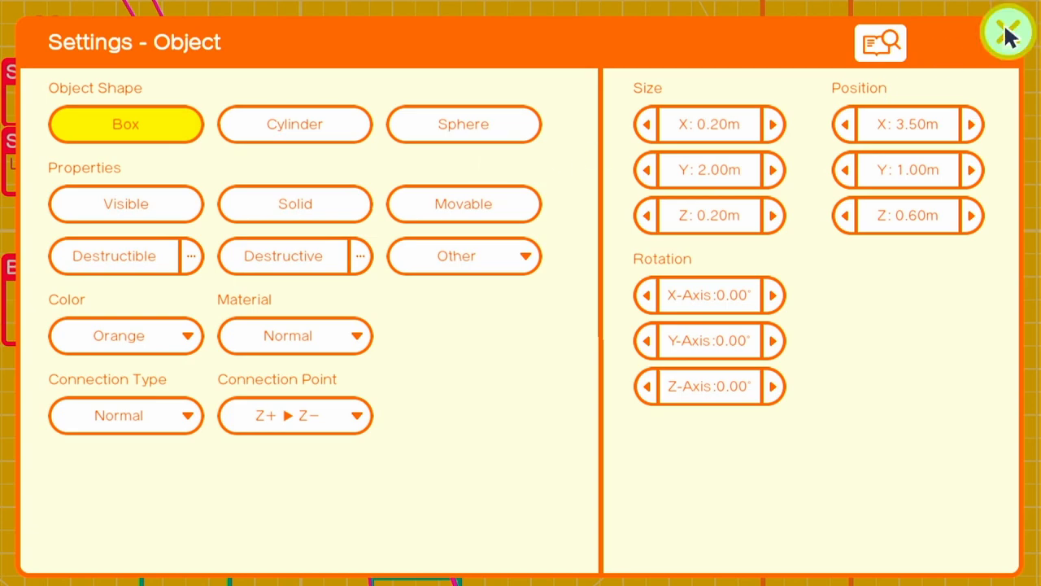
left_click(1007, 33)
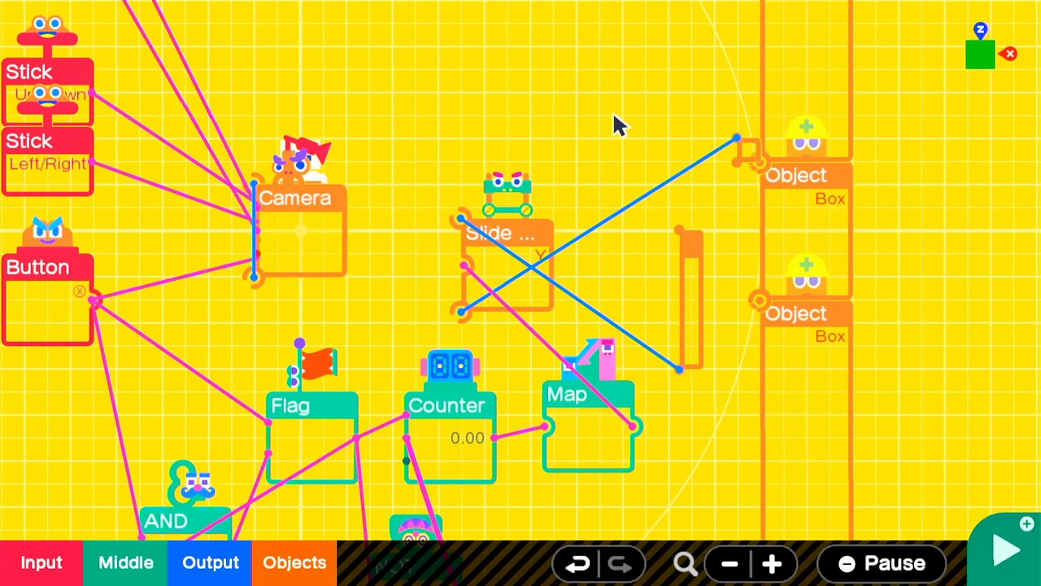
left_click(1005, 549)
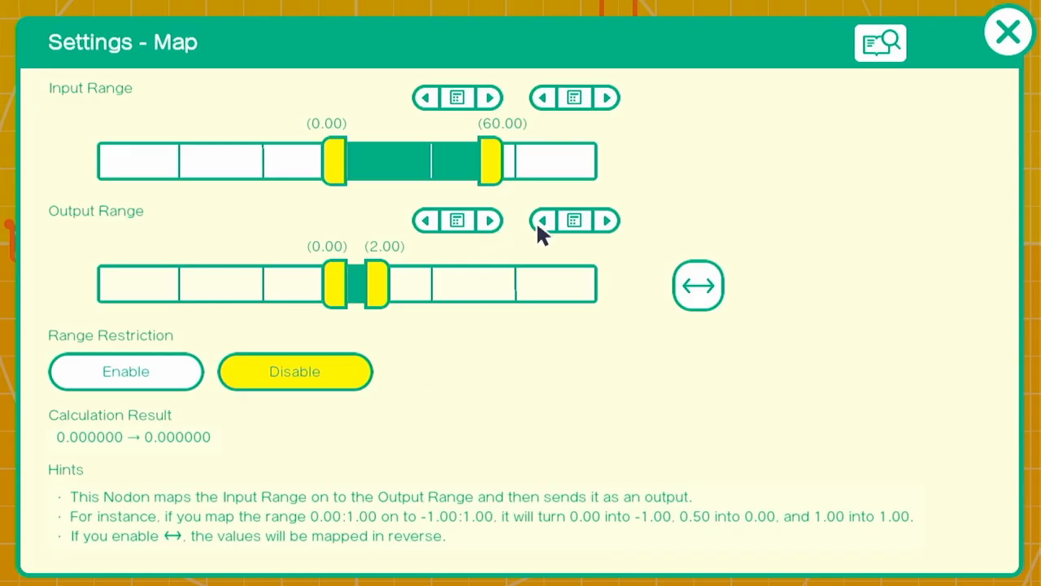
Step: Leave the Map at 0–2 output and start a test play of the sliding door
left_click(1008, 31)
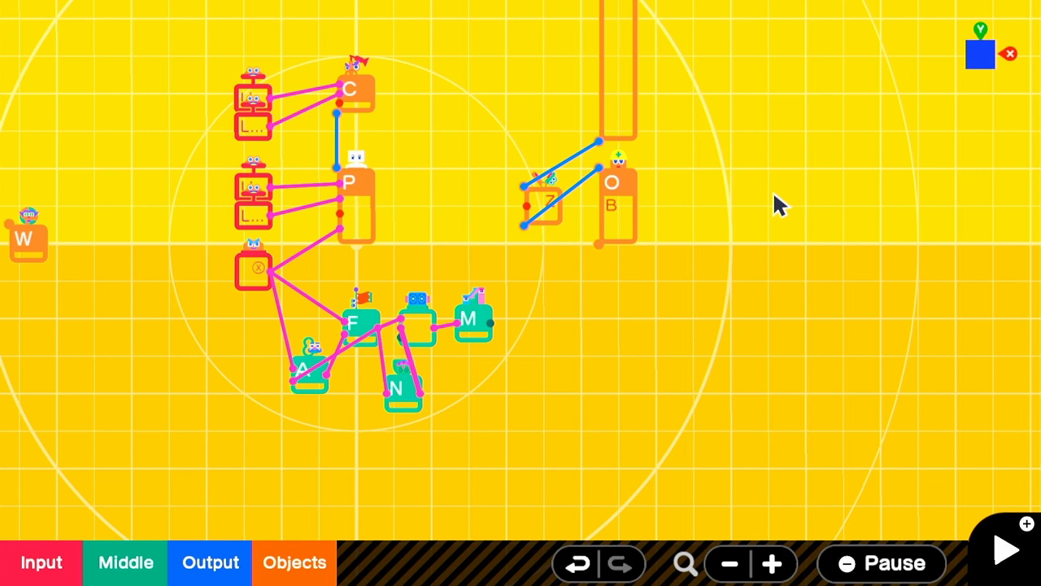
left_click(1004, 550)
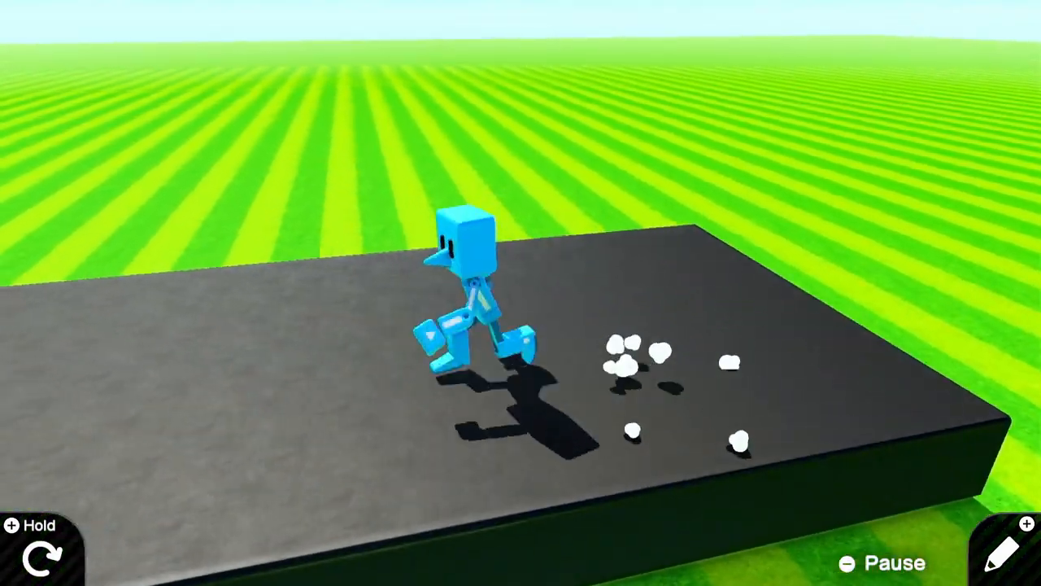